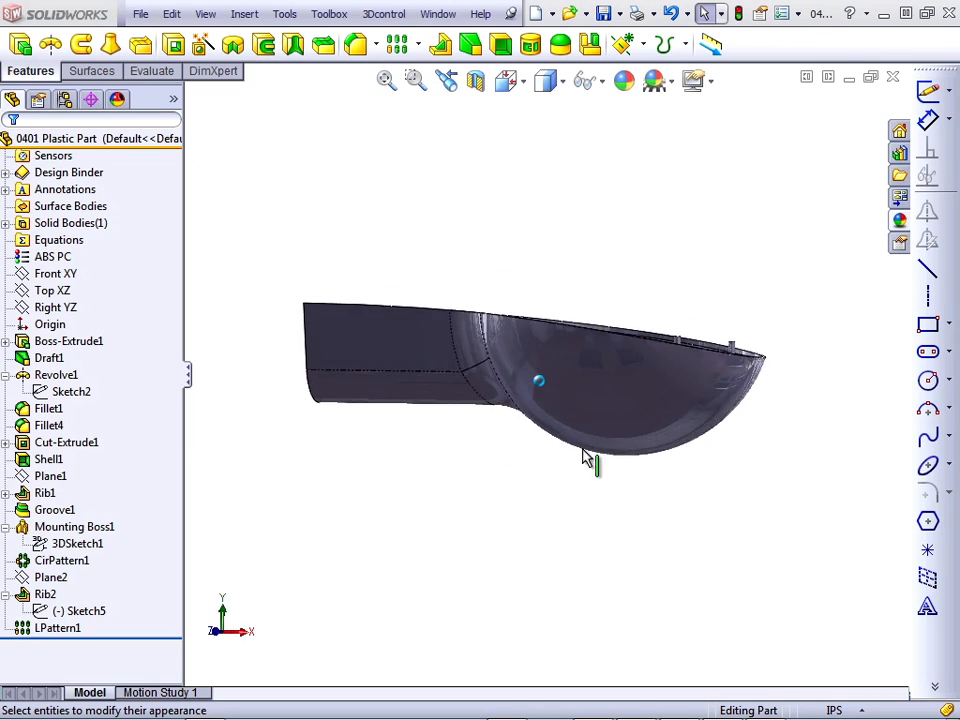
- Open Draft1 and inspect its neutral plane and the 3° drafted side faces
left_click_drag(585, 455, 650, 545)
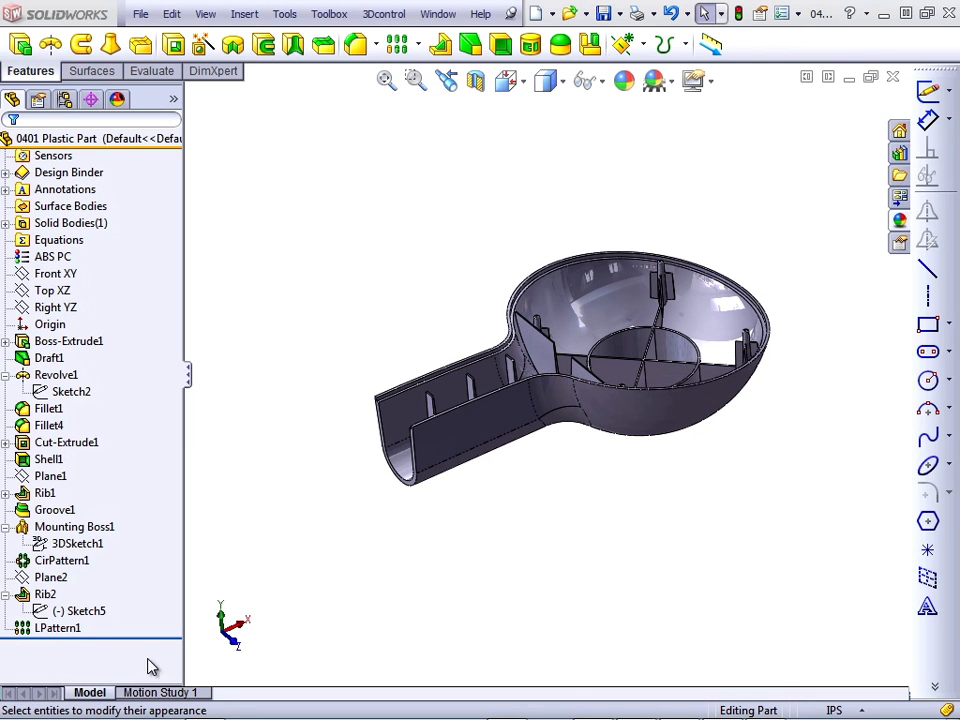
mouse_move(130, 637)
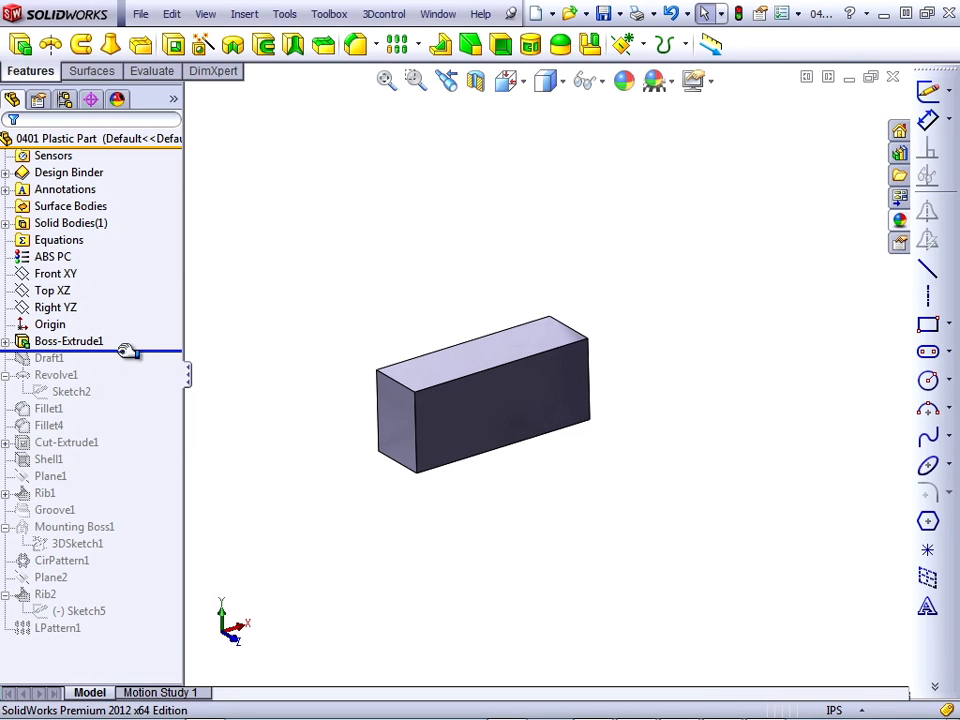
left_click(56, 374)
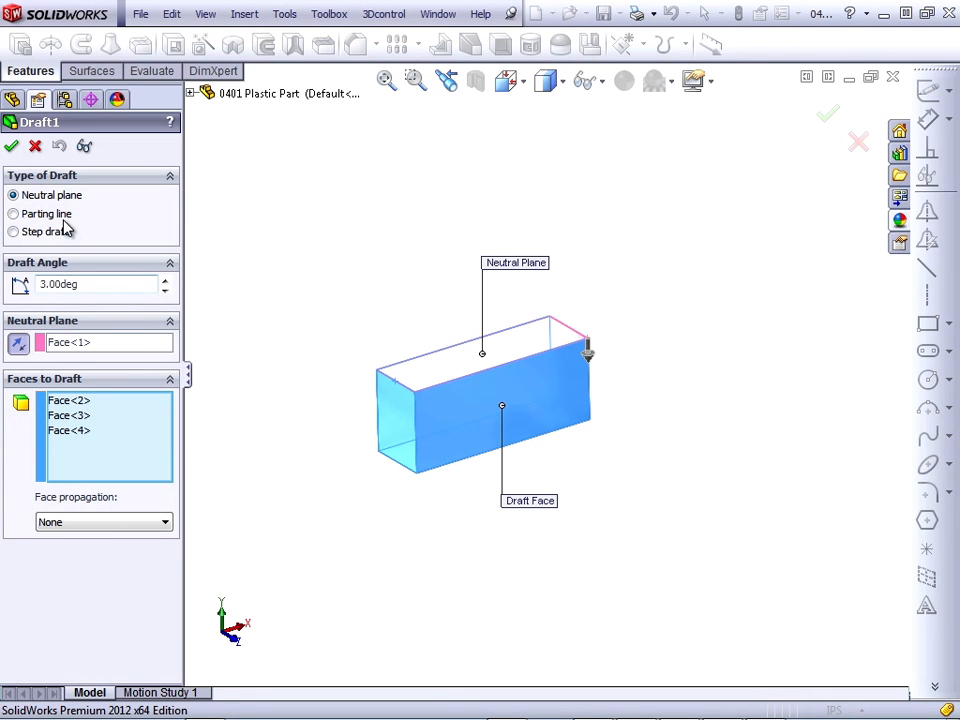
left_click(69, 400)
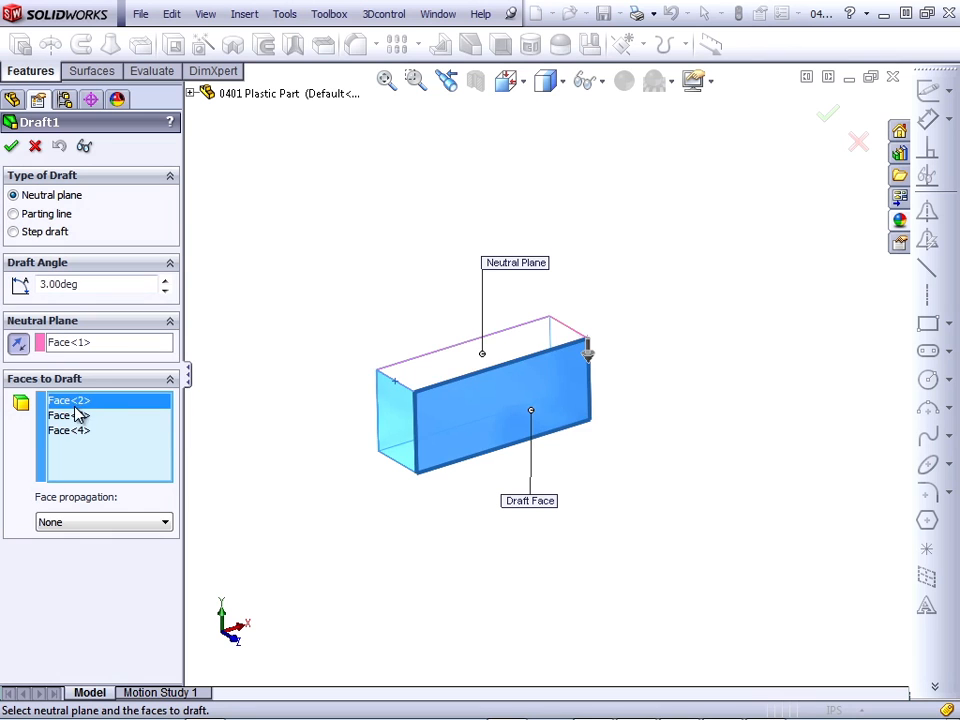
left_click(69, 430)
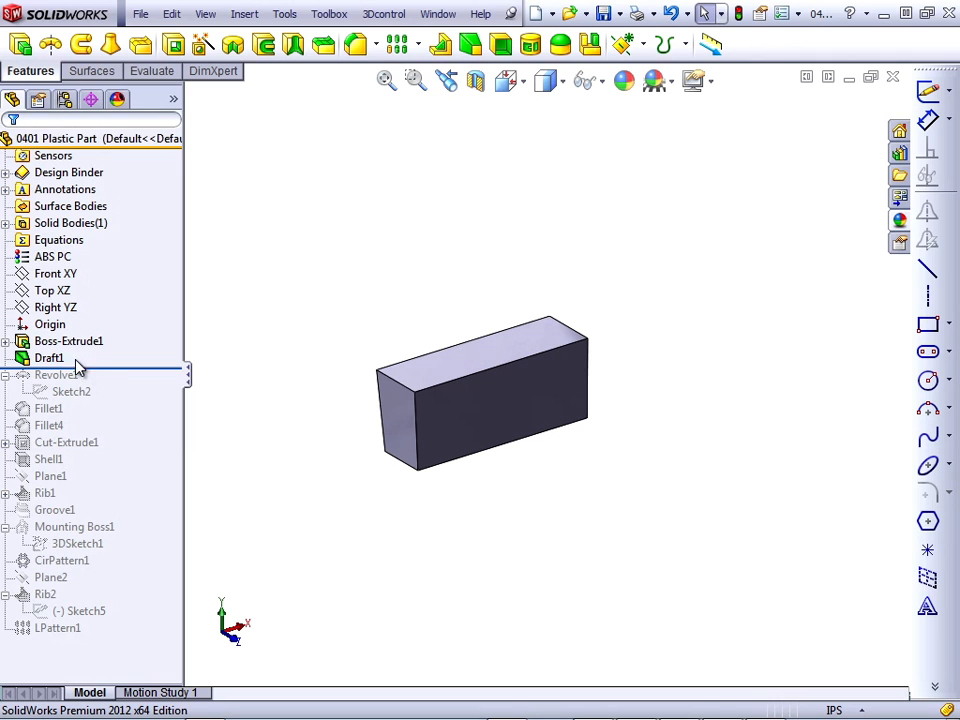
- Roll forward past Revolve1, Fillet1, Fillet4 and Cut-Extrude1 to rebuild the hollow spoon
left_click(56, 374)
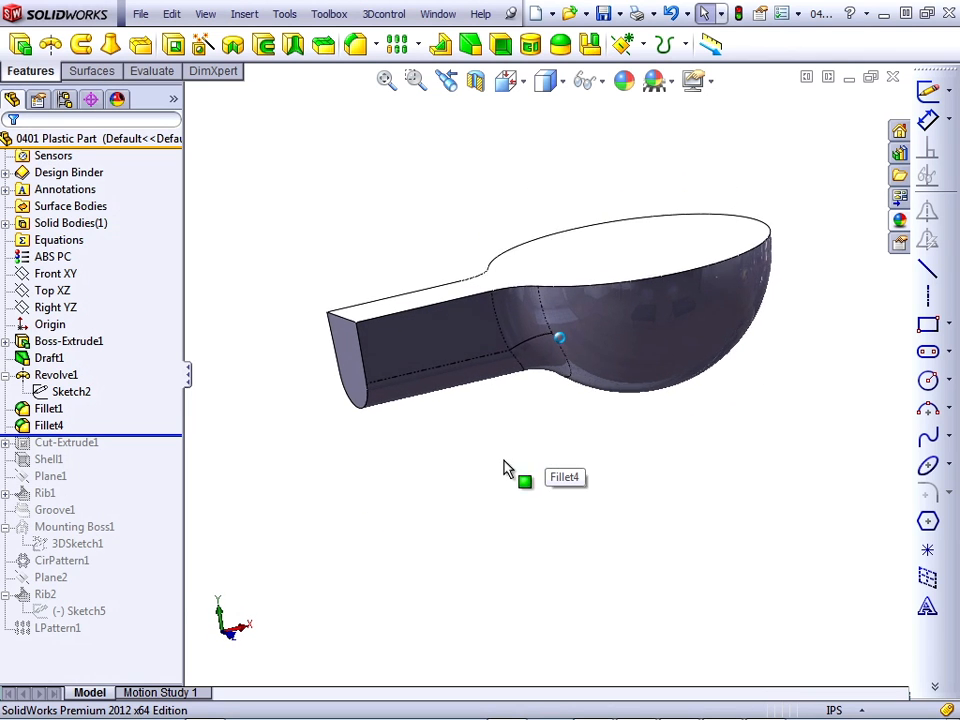
left_click(66, 442)
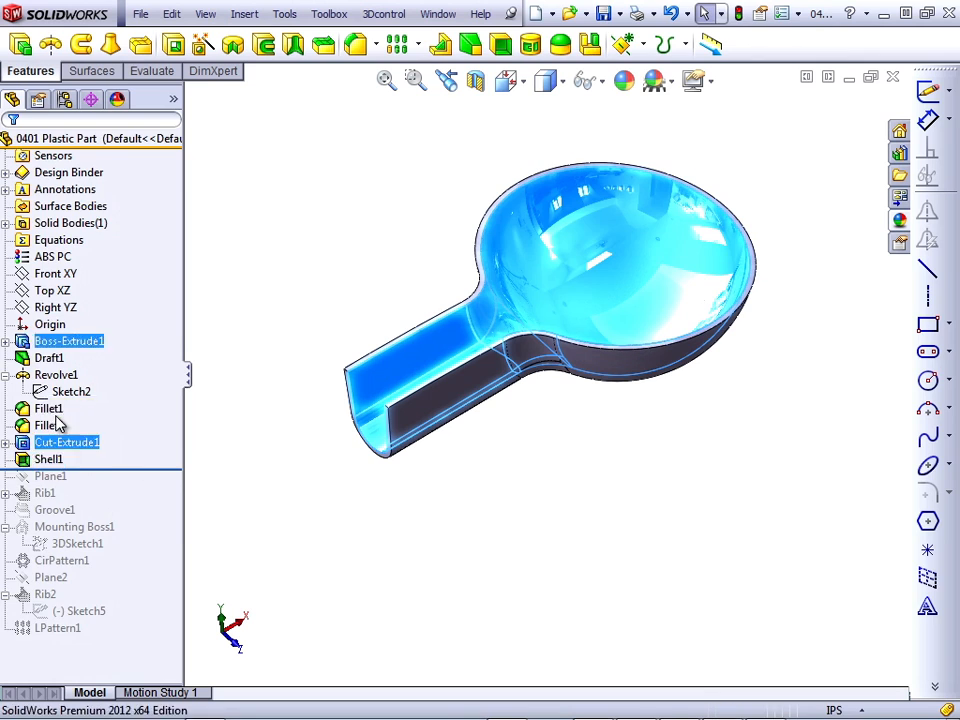
- Edit Shell1 to check its 0.125 in thickness and two removed faces
double_click(49, 458)
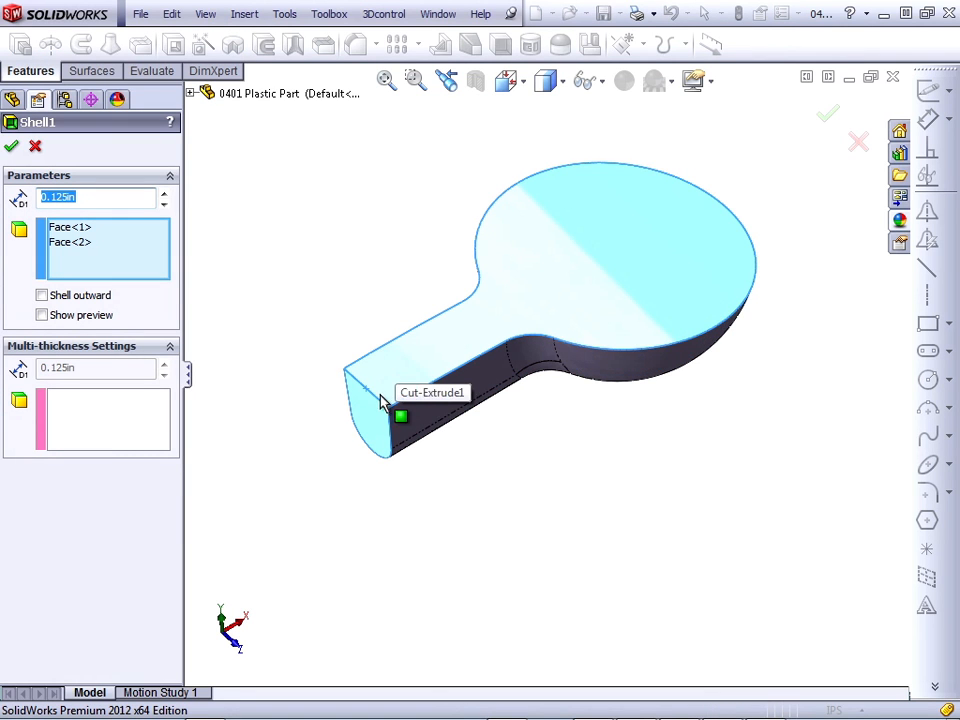
mouse_move(95, 255)
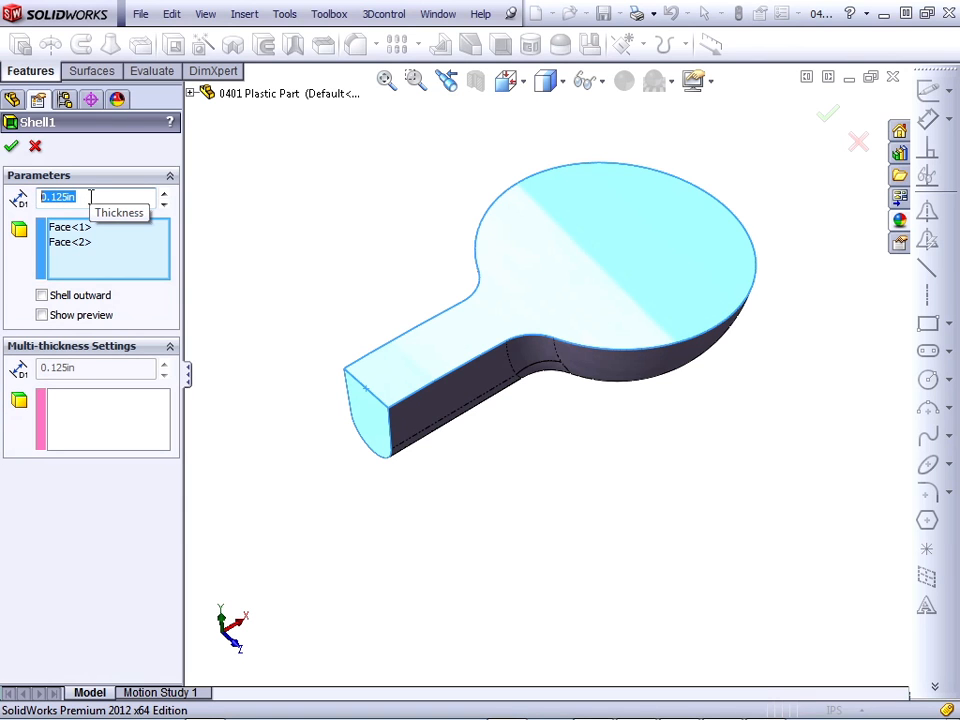
mouse_move(80, 427)
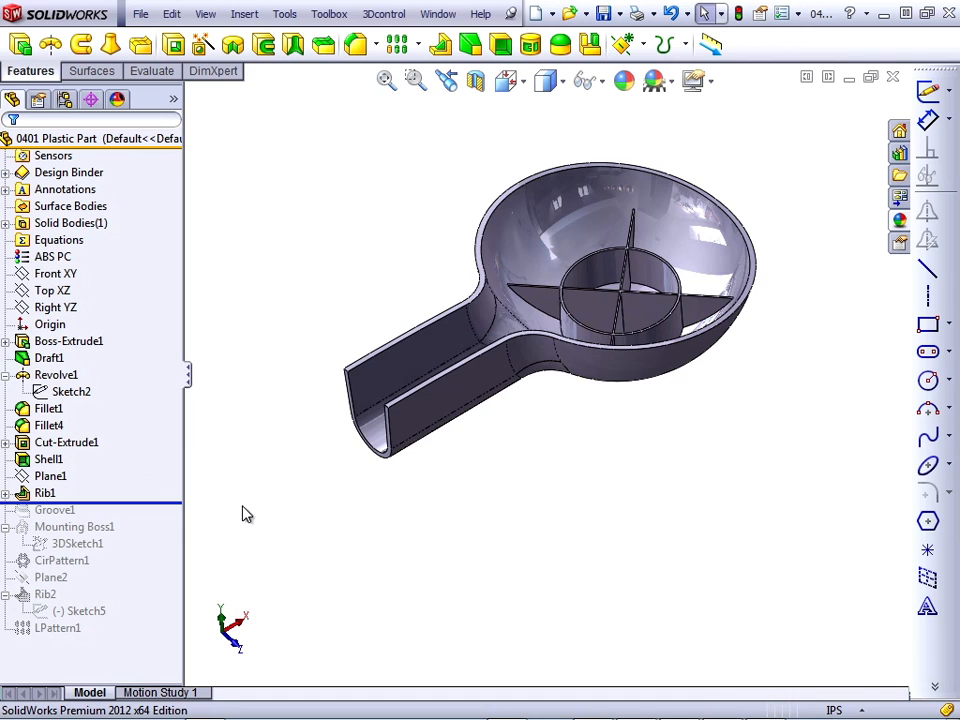
- Roll forward past Groove1, Mounting Boss1, CirPattern1 and Rib2 to show the ribbed bowl
left_click_drag(247, 513, 390, 559)
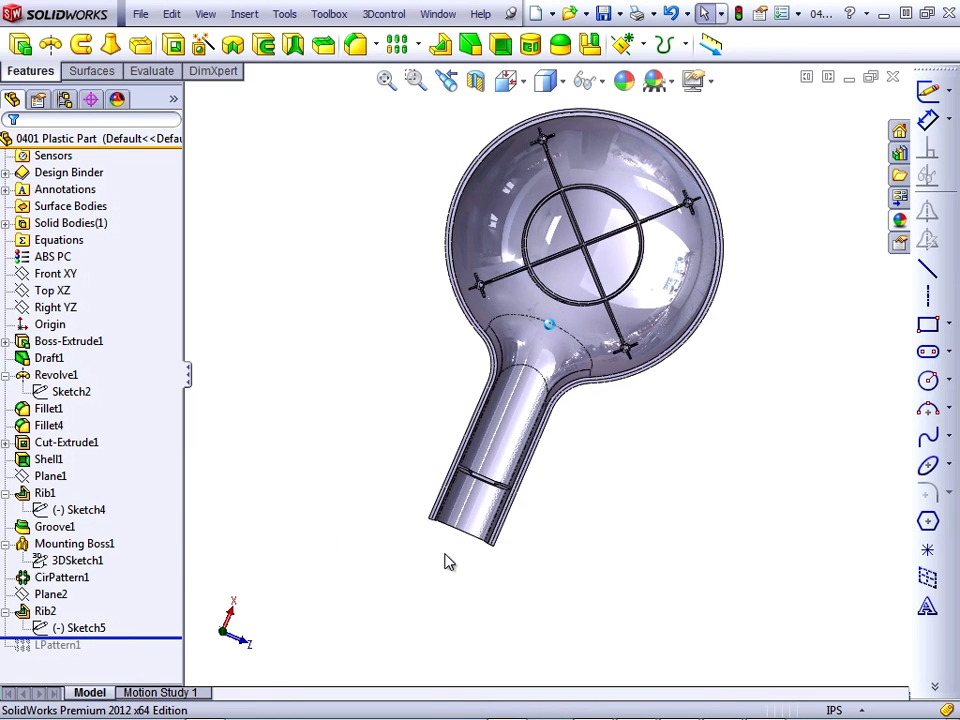
left_click(85, 627)
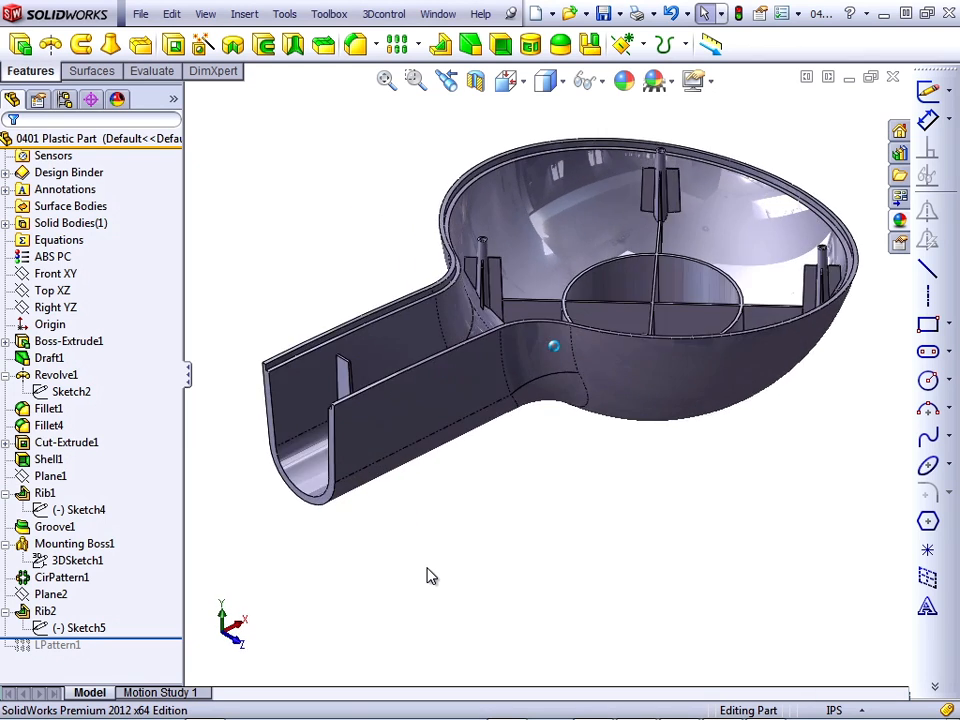
left_click(54, 527)
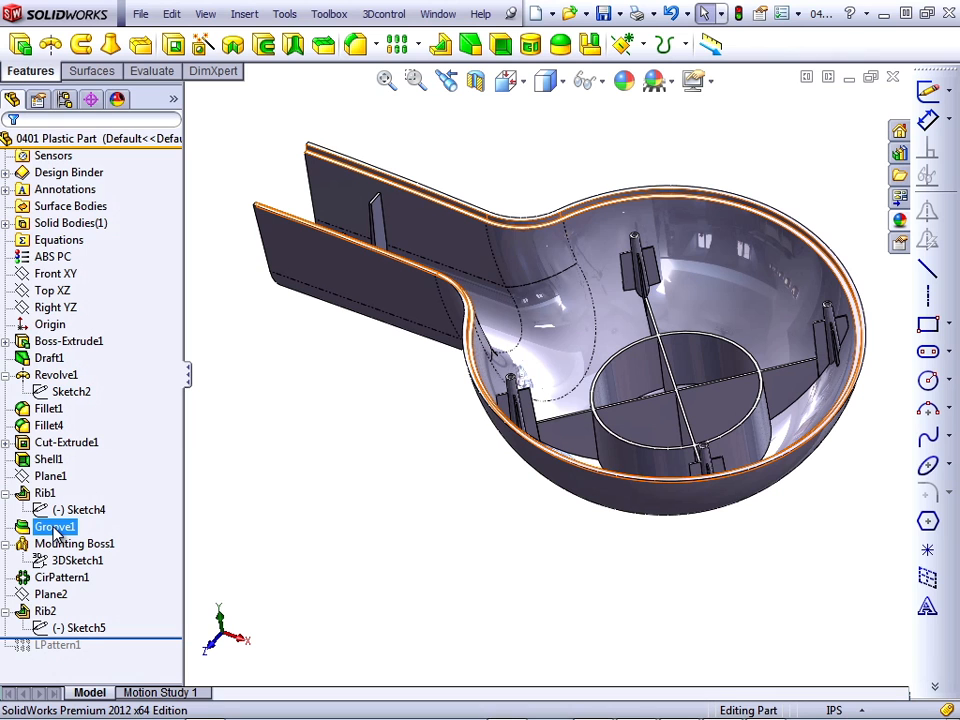
left_click(77, 509)
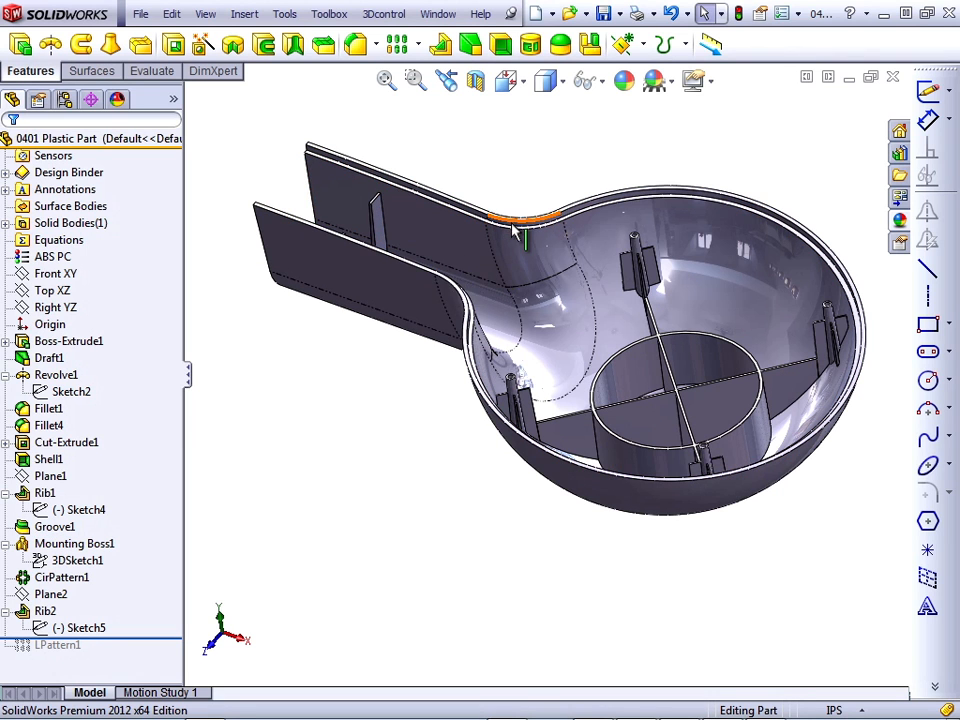
mouse_move(520, 235)
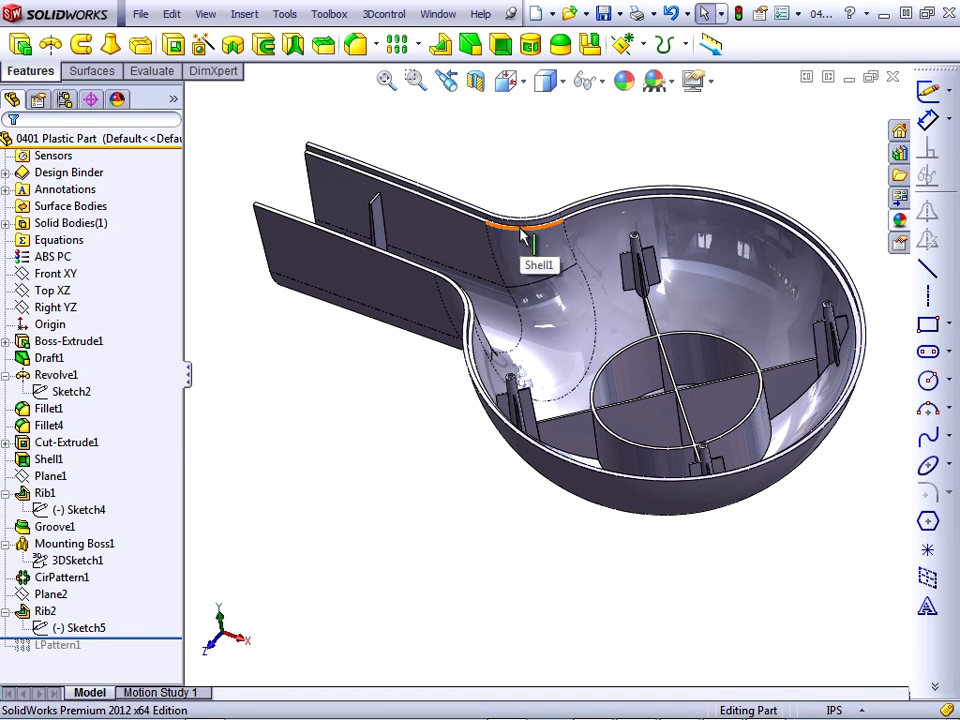
mouse_move(525, 235)
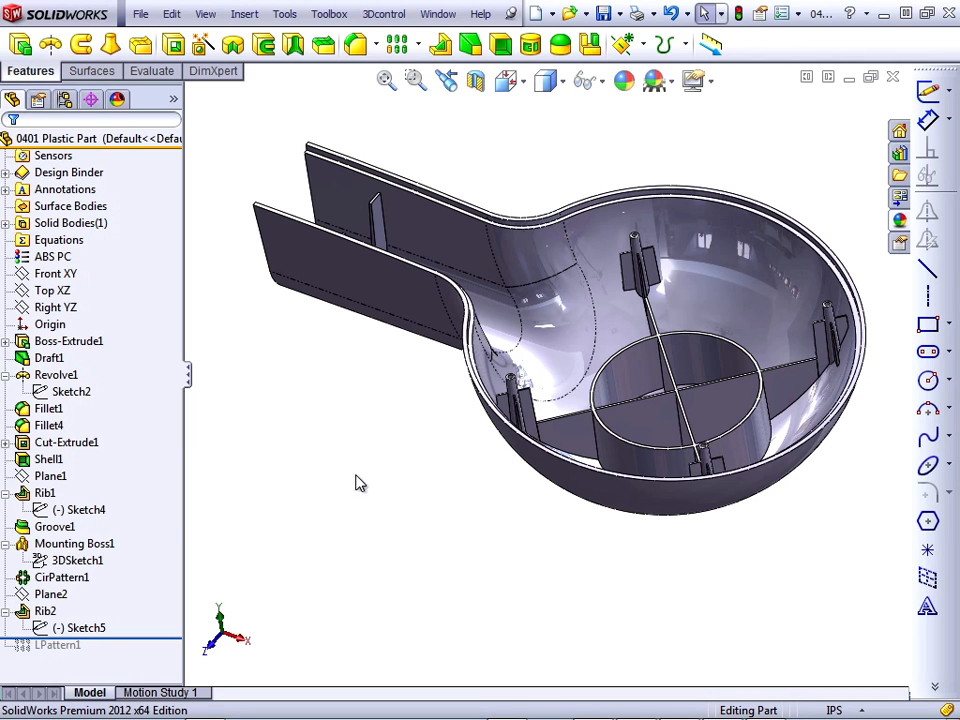
- Roll forward past LPattern1 and orbit to inspect the patterned handle ribs
left_click(74, 543)
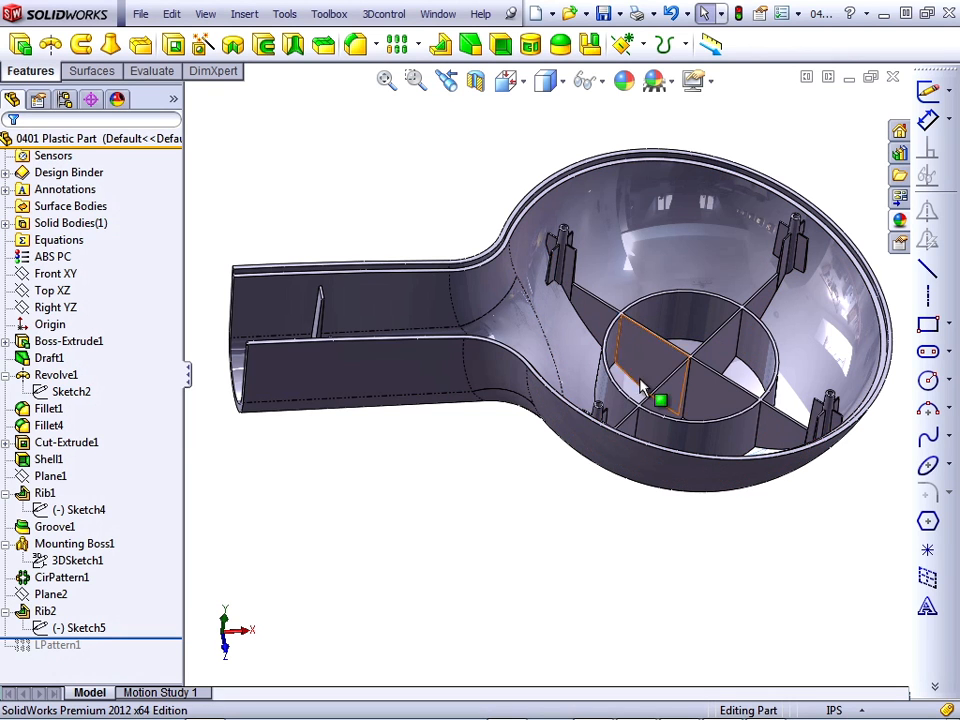
left_click(61, 577)
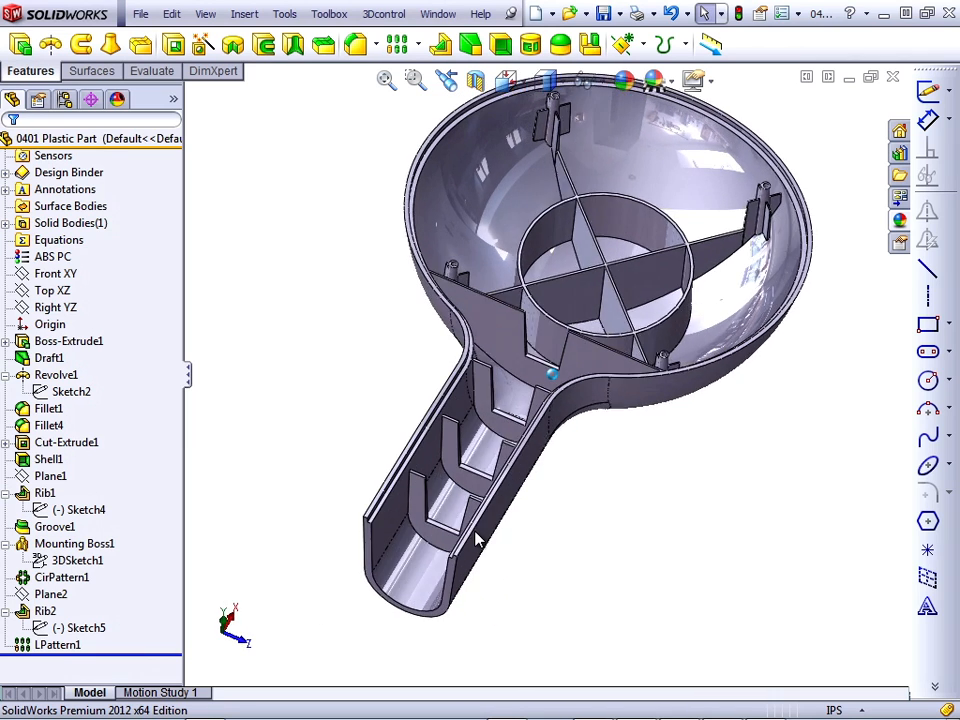
left_click_drag(475, 540, 525, 330)
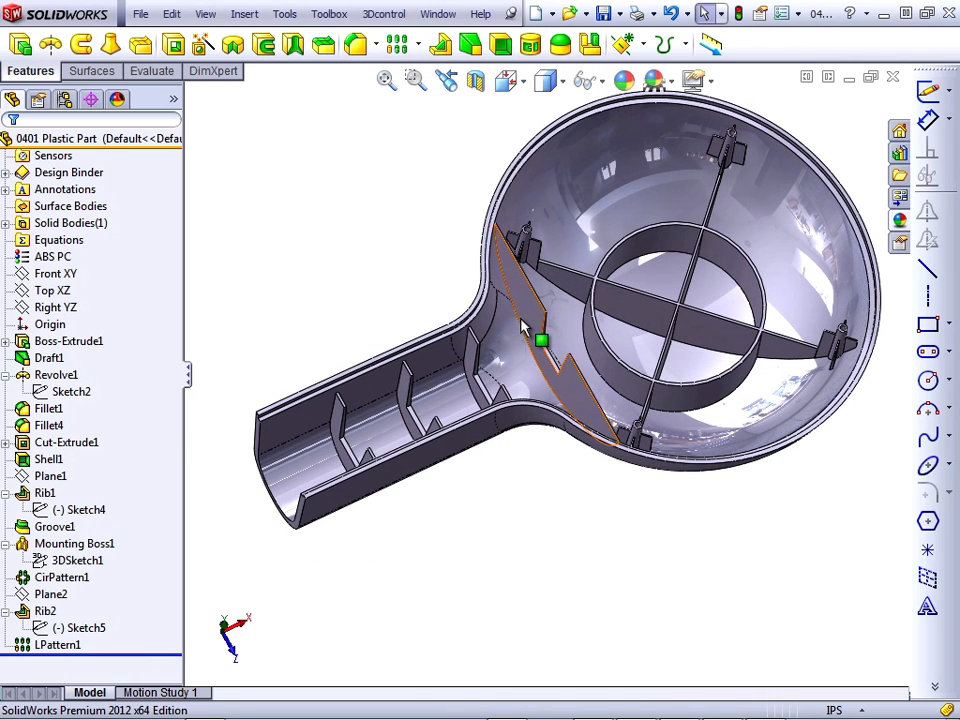